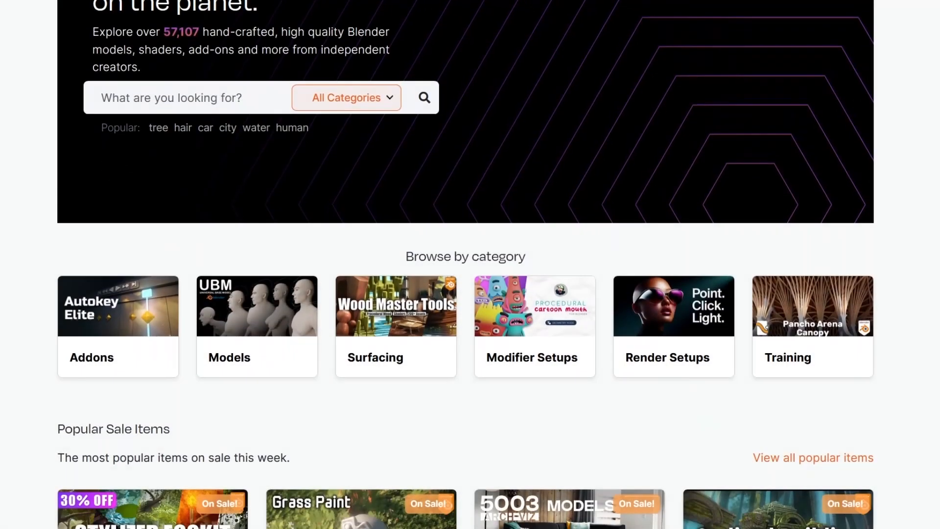
Step: Zoom out and orbit around the trim-sheet plane with stone, gold ornament and green glass strips
scroll("down", 3)
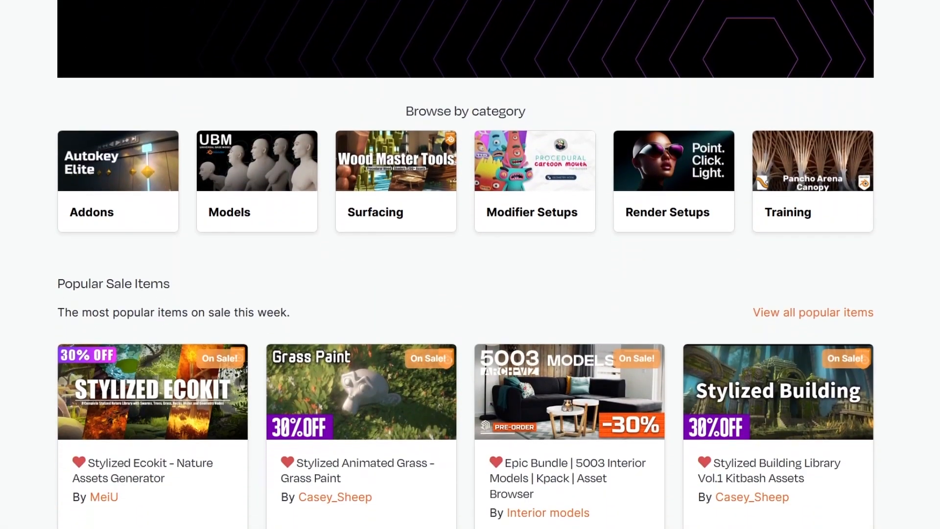
scroll("down", 3)
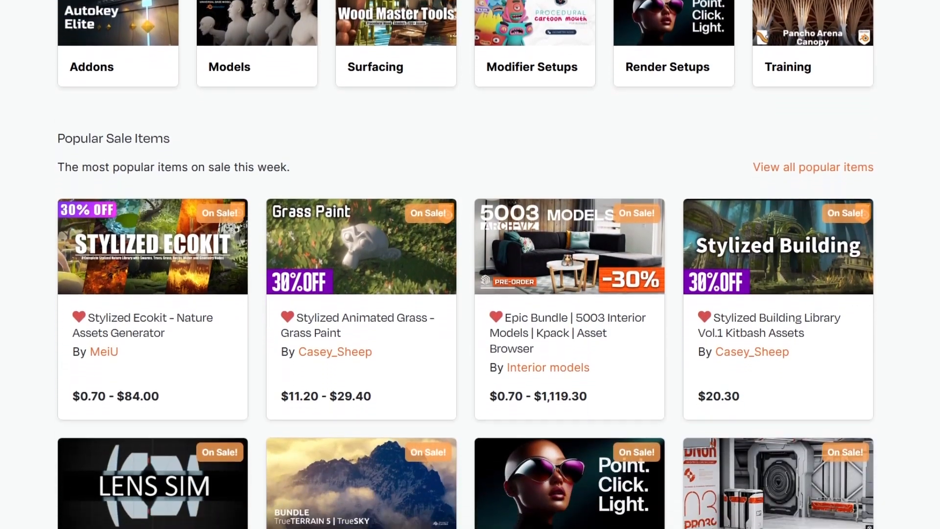
scroll("down", 3)
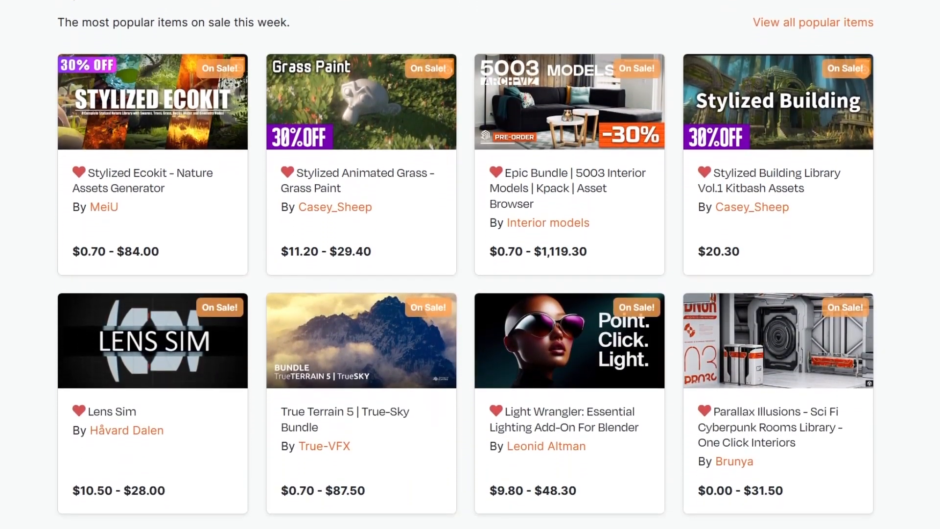
scroll("down", 3)
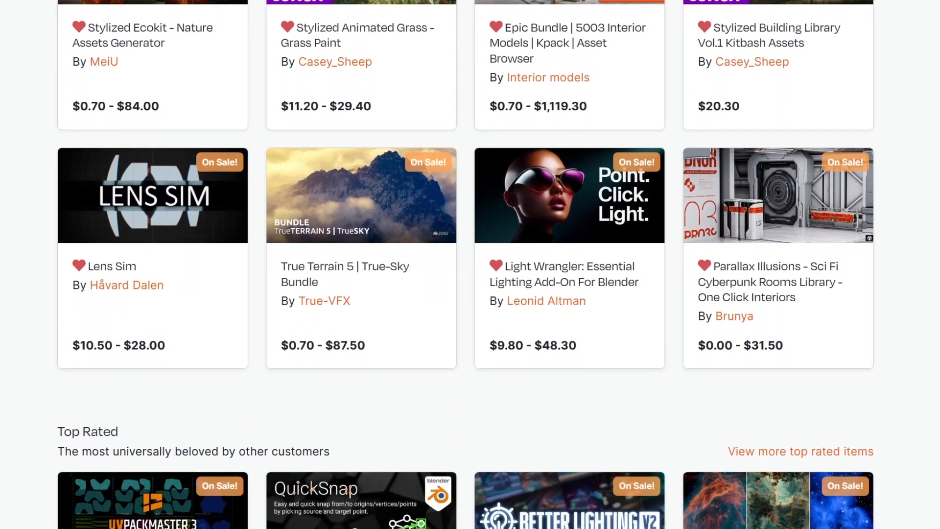
scroll("down", 3)
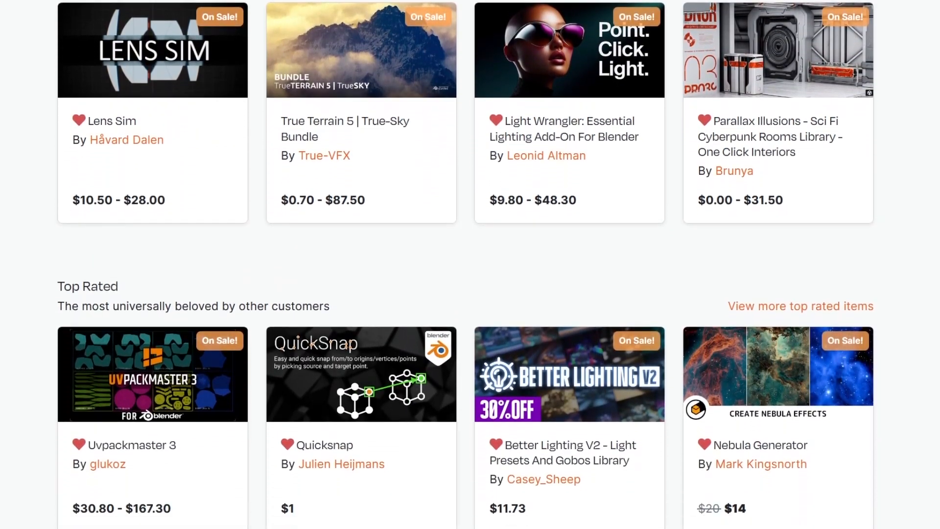
scroll("down", 3)
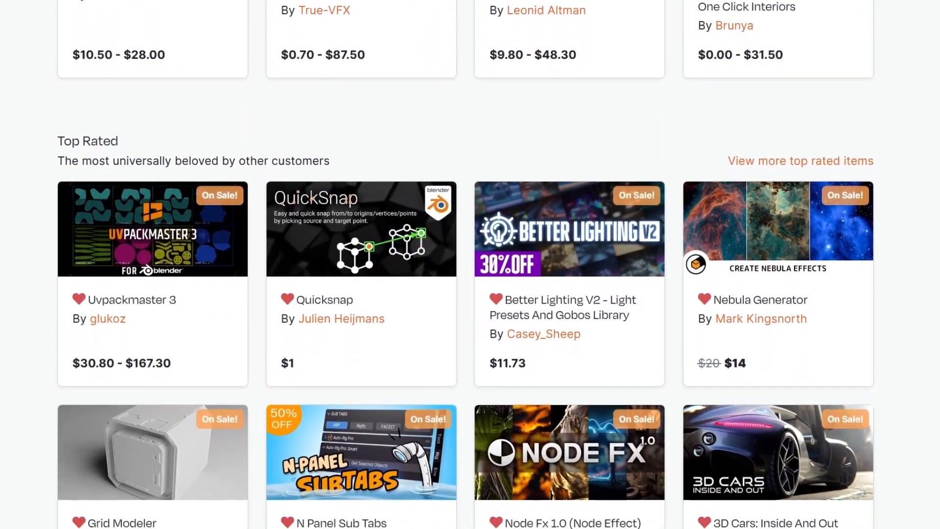
scroll("down", 3)
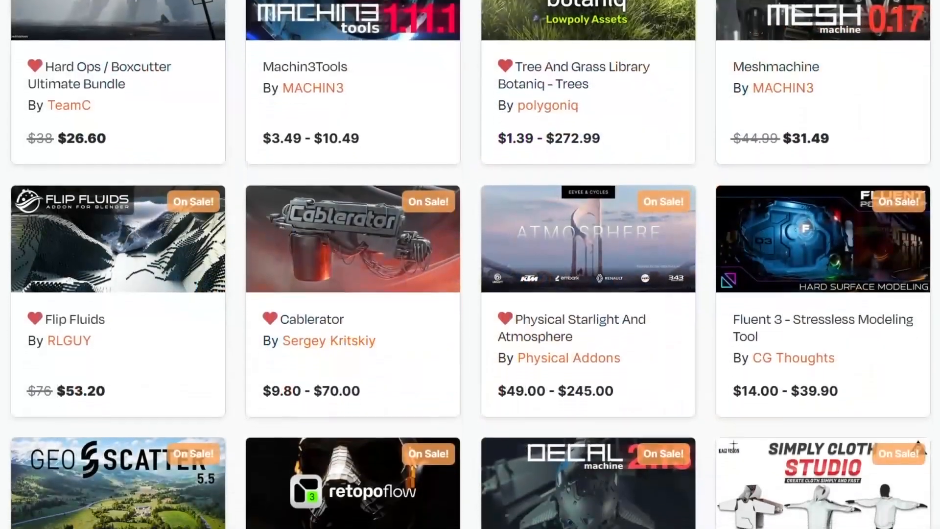
scroll("down", 3)
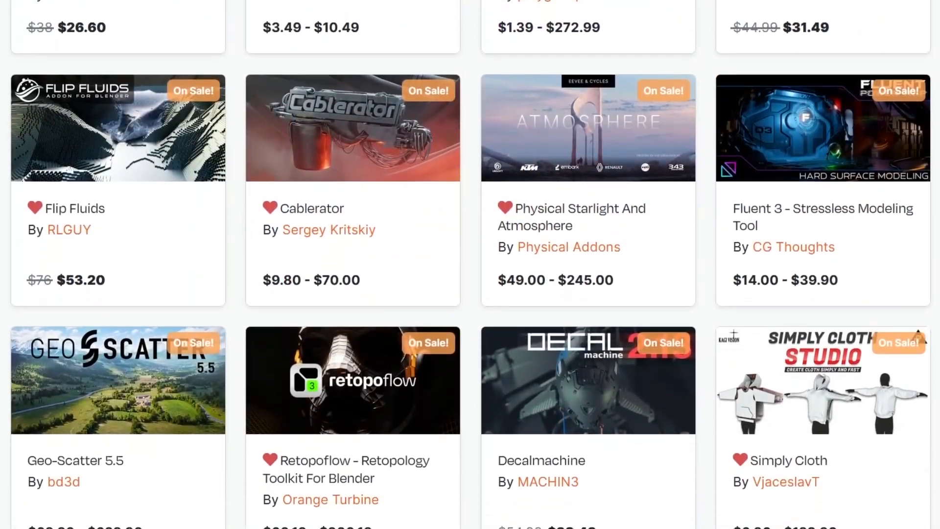
scroll("down", 3)
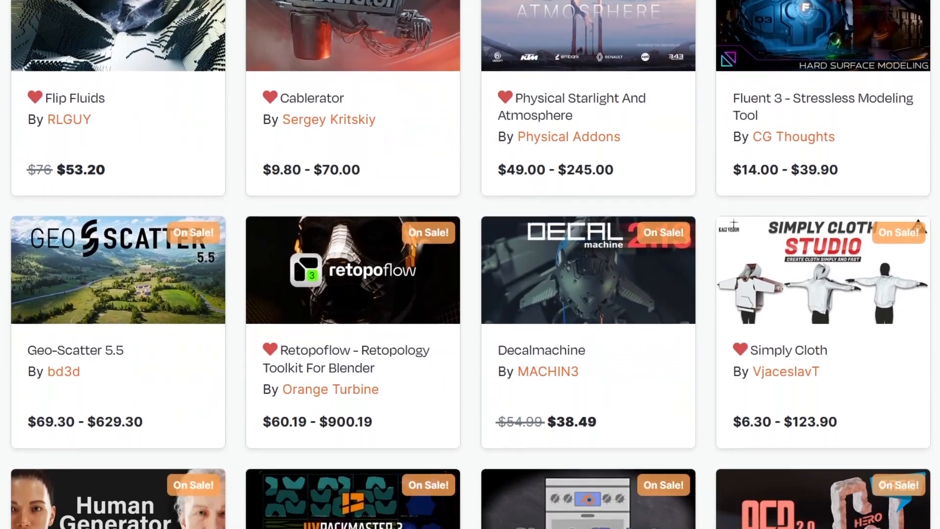
scroll("down", 3)
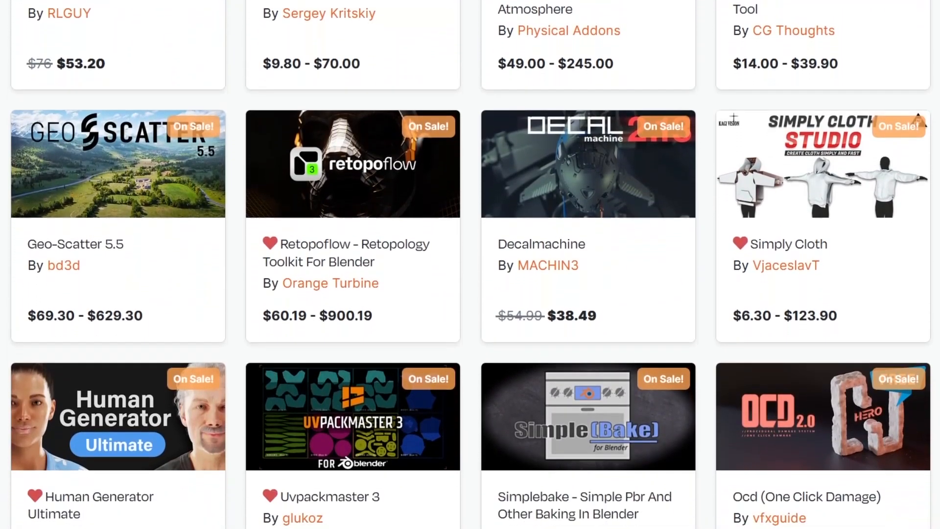
scroll("down", 3)
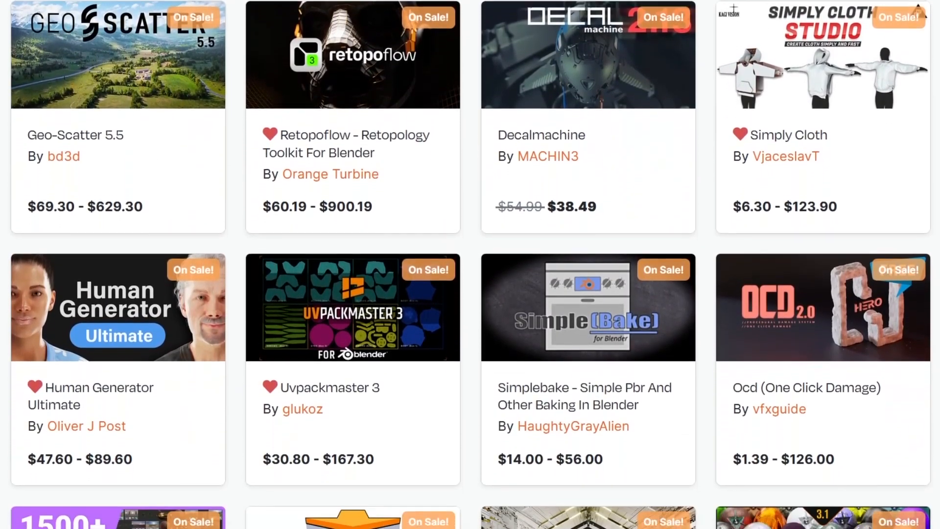
scroll("down", 3)
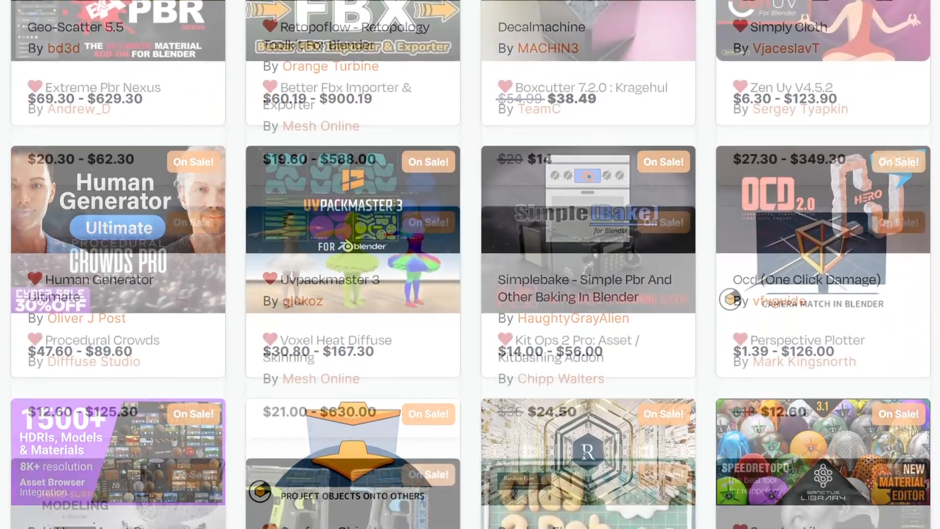
scroll("down", 3)
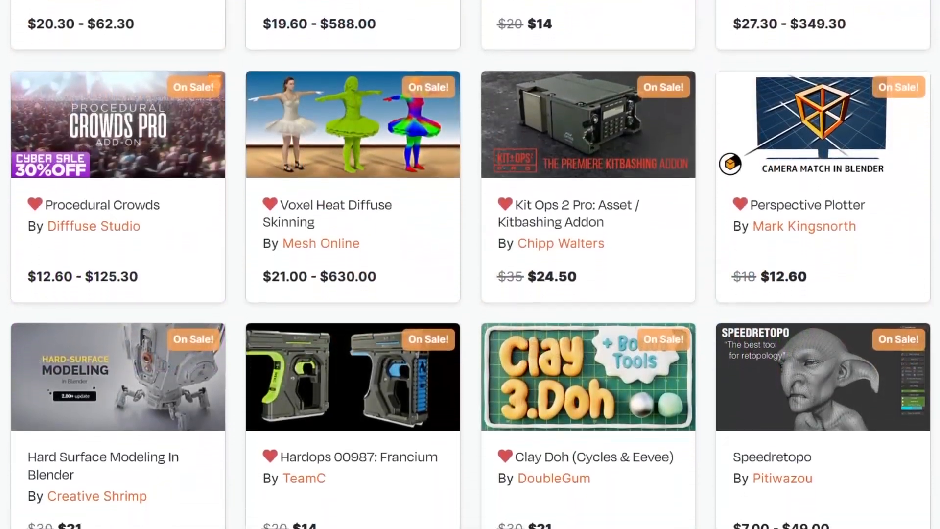
scroll("down", 3)
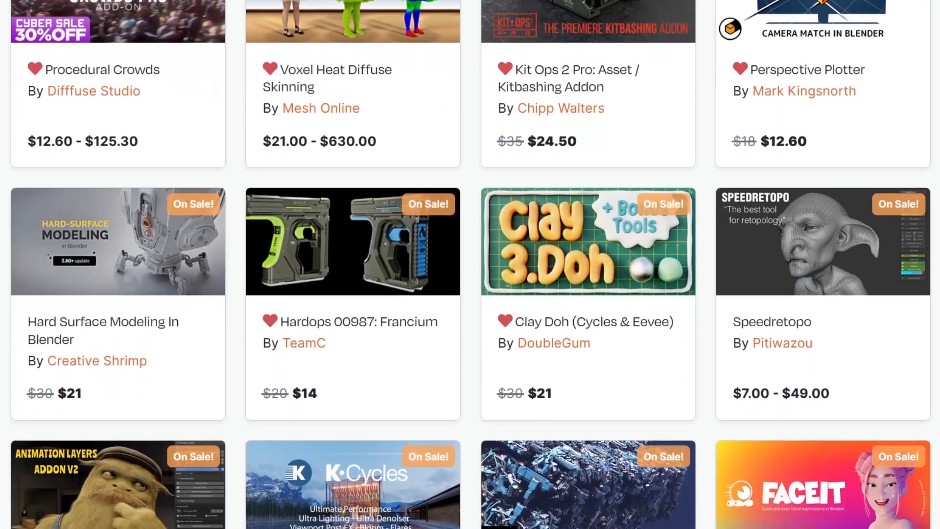
scroll("down", 3)
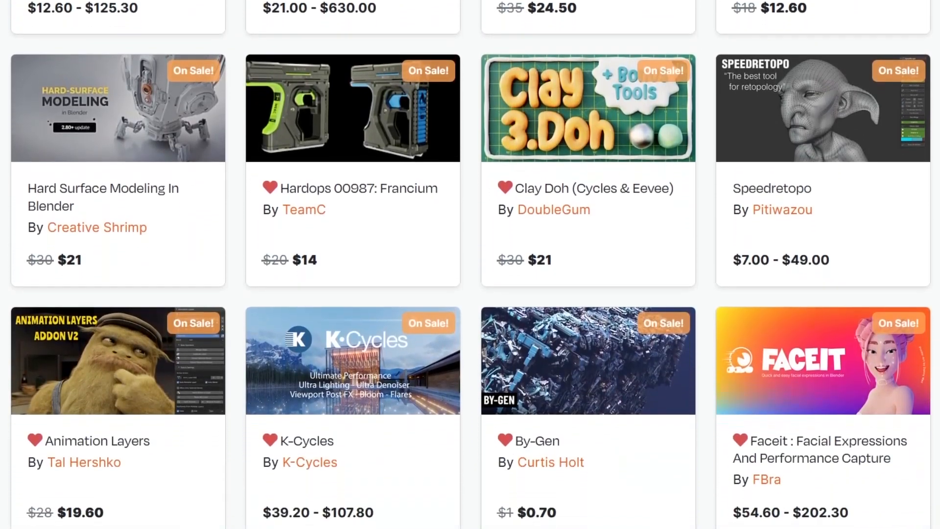
scroll("down", 3)
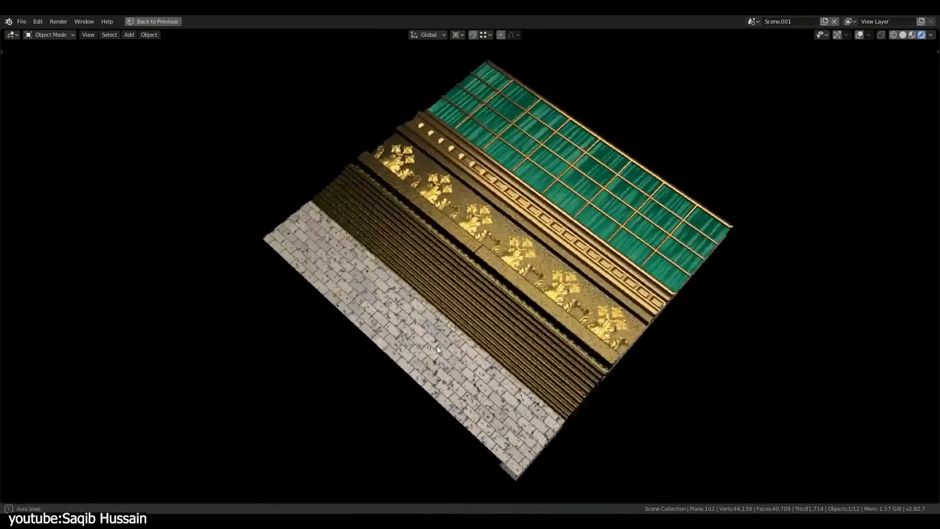
left_click_drag(438, 348, 492, 216)
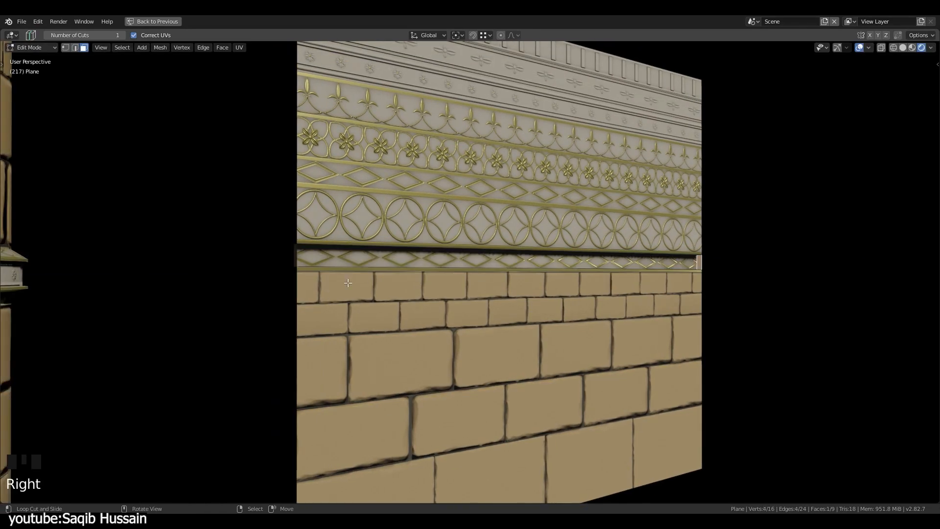
Step: Enter Edit Mode on the wall plane to add the loop cut separating the gold trim band
key("Tab")
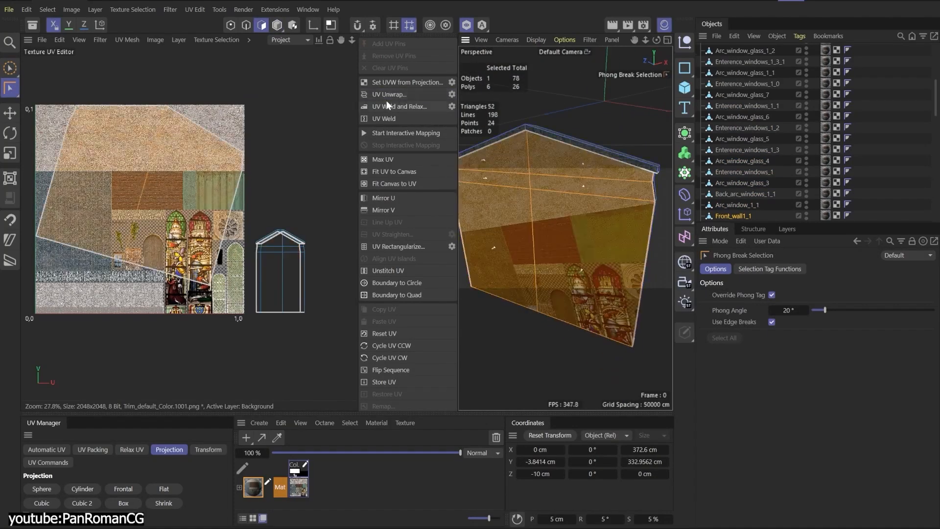
Step: Activate the Scale tool in the Texture UV Editor to shrink the wall's UV polygon
left_click(10, 153)
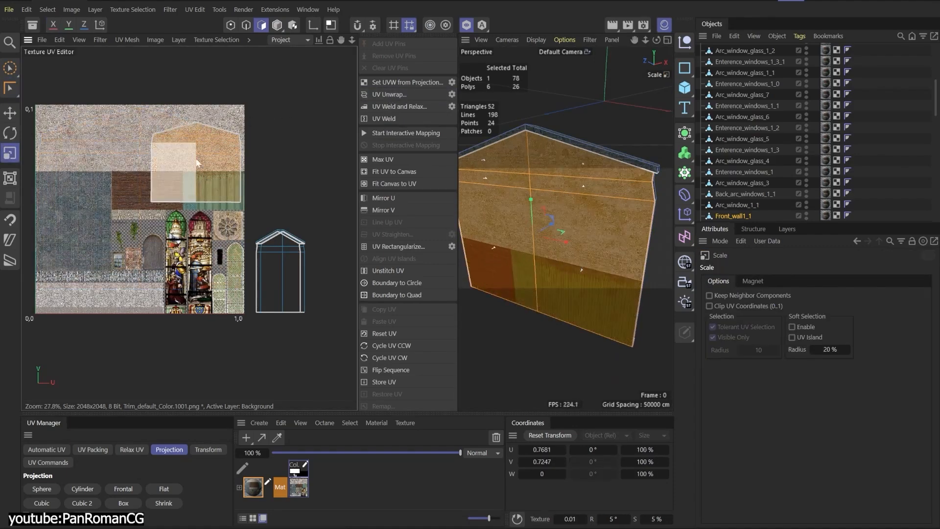